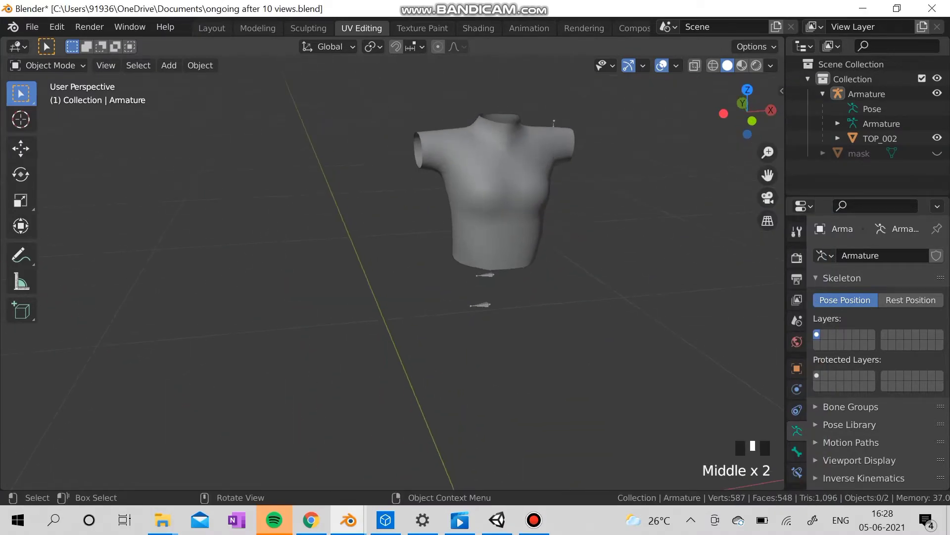
From Blender's File menu, choose the export format for the T-shirt top model.
click(30, 26)
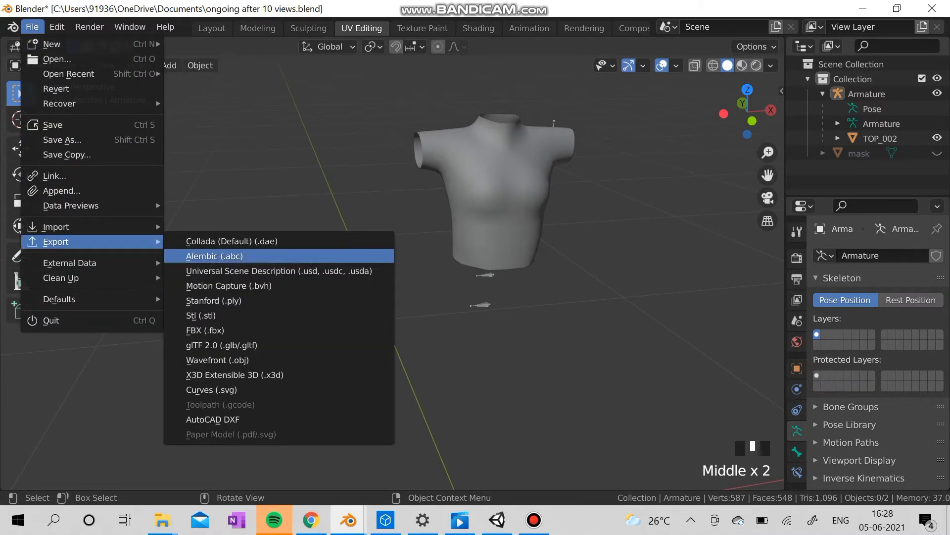
click(205, 330)
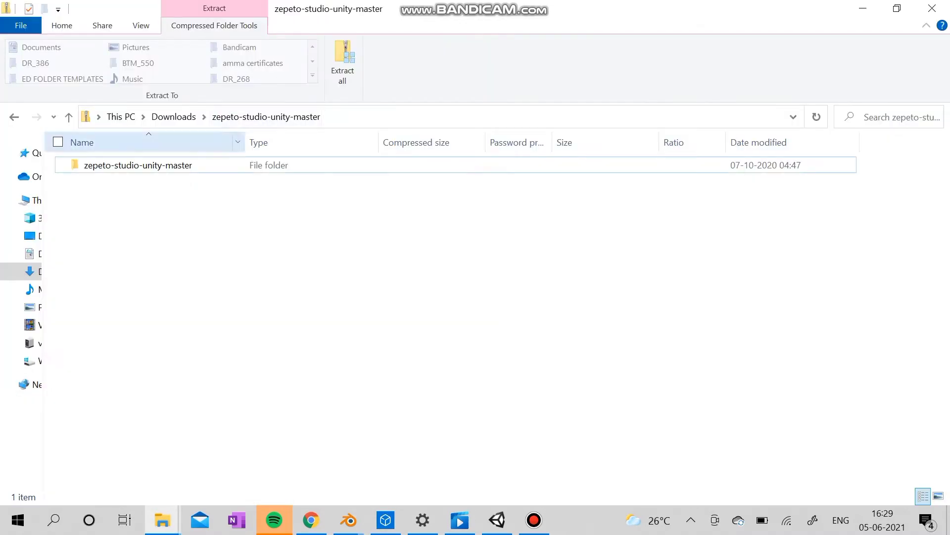
Extract the zepeto-studio-unity-master archive into the suggested Downloads folder.
click(137, 165)
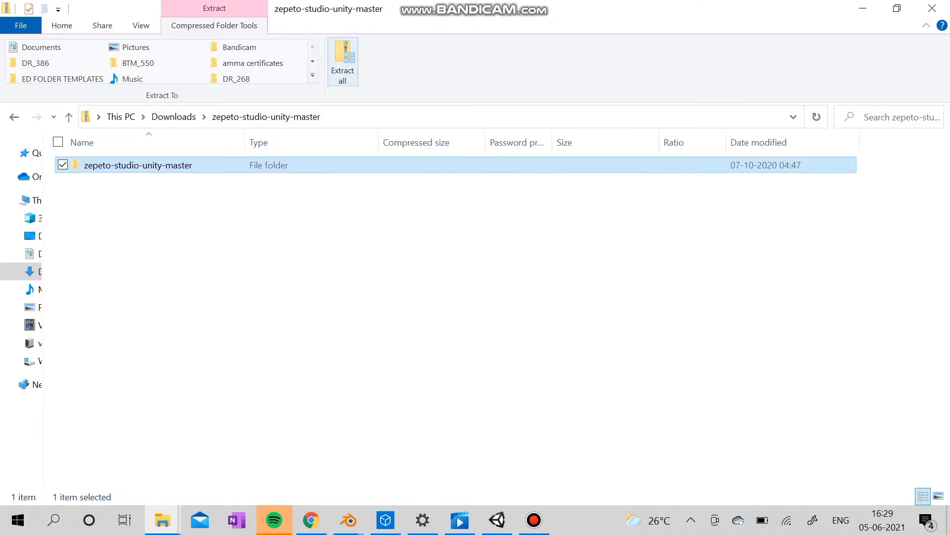
click(343, 61)
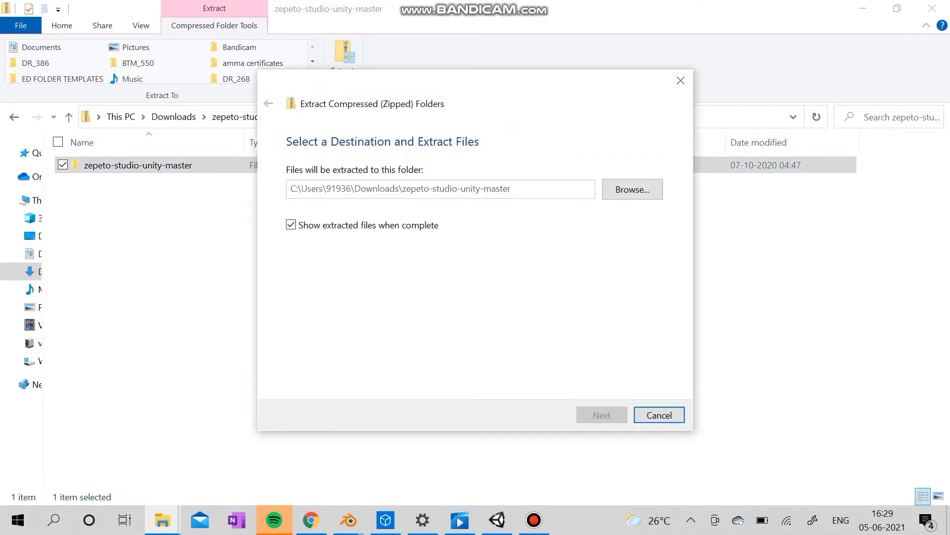
click(600, 415)
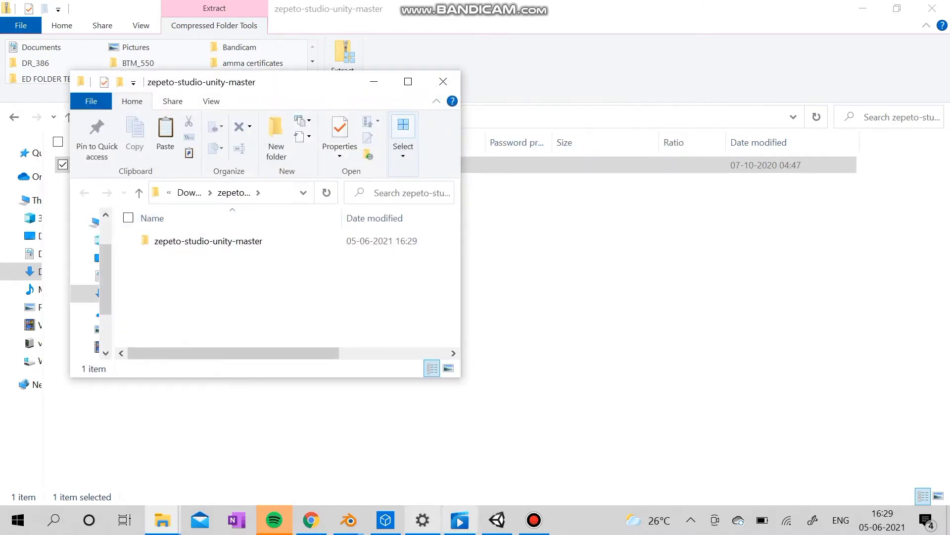
click(496, 521)
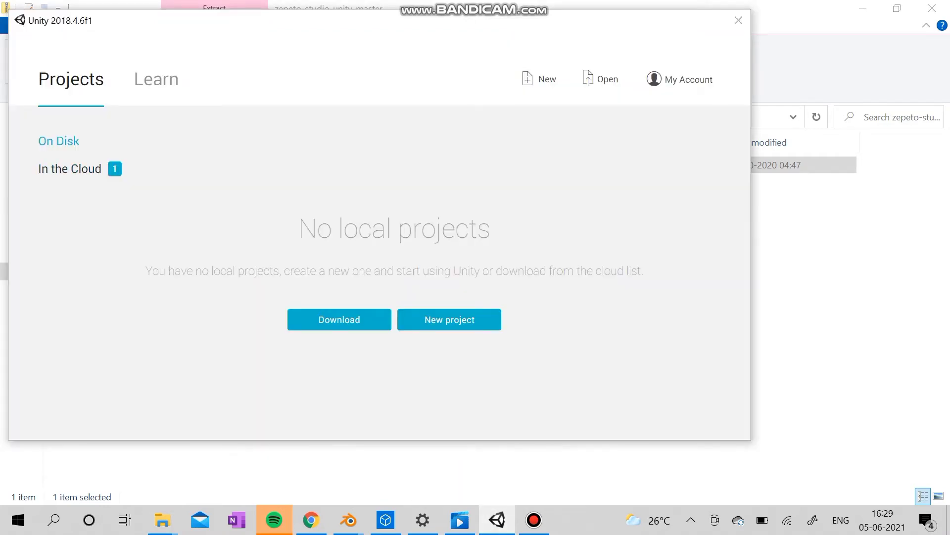
Open zepeto-studio-unity-master from Downloads as an existing Unity project.
click(606, 79)
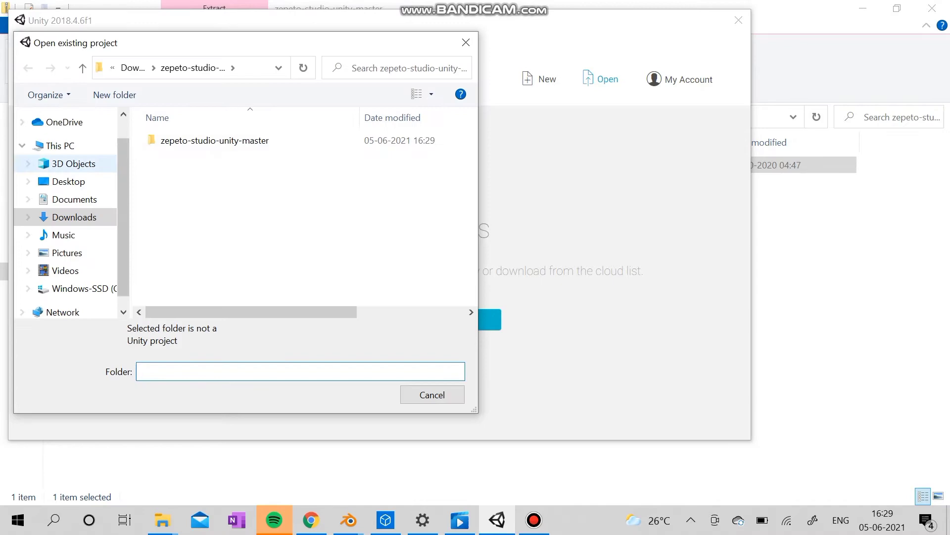
click(215, 140)
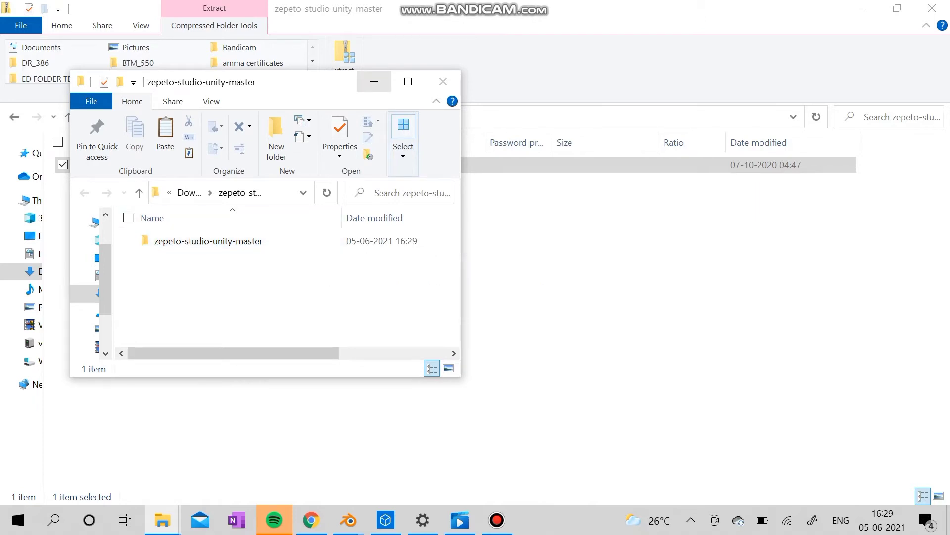
mouse_move(374, 81)
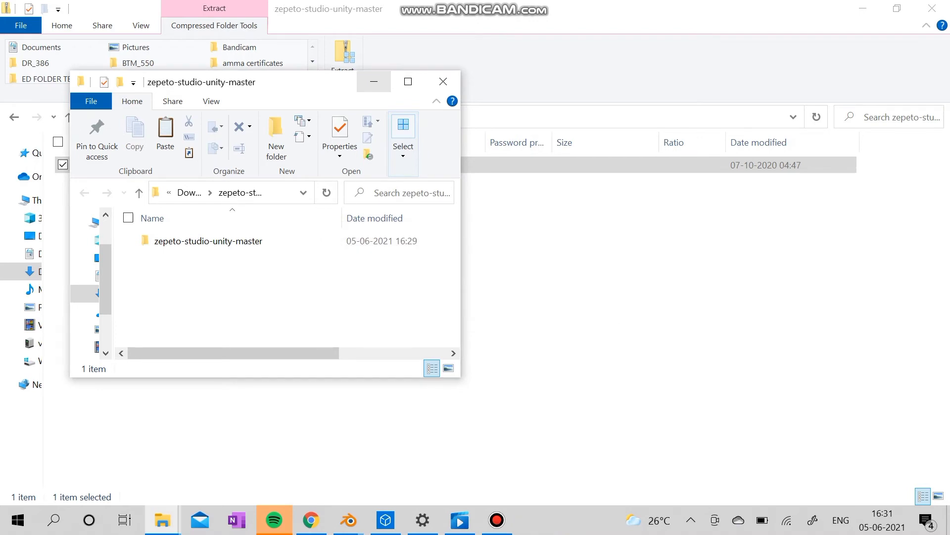
Once loading finishes, bring the Unity editor with the project to the front.
click(534, 519)
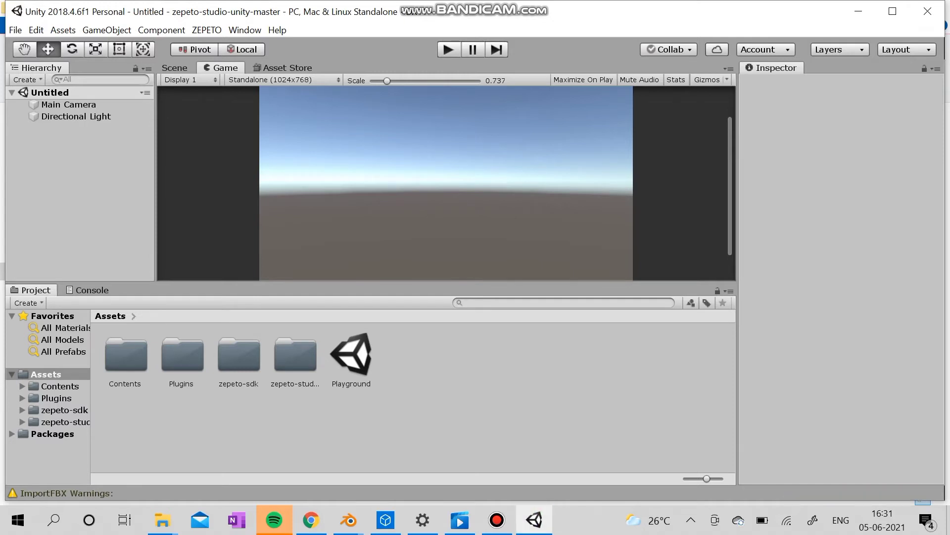
Open the Playground scene and import TOP_0021 and the Untitled348 texture into Assets.
double_click(351, 353)
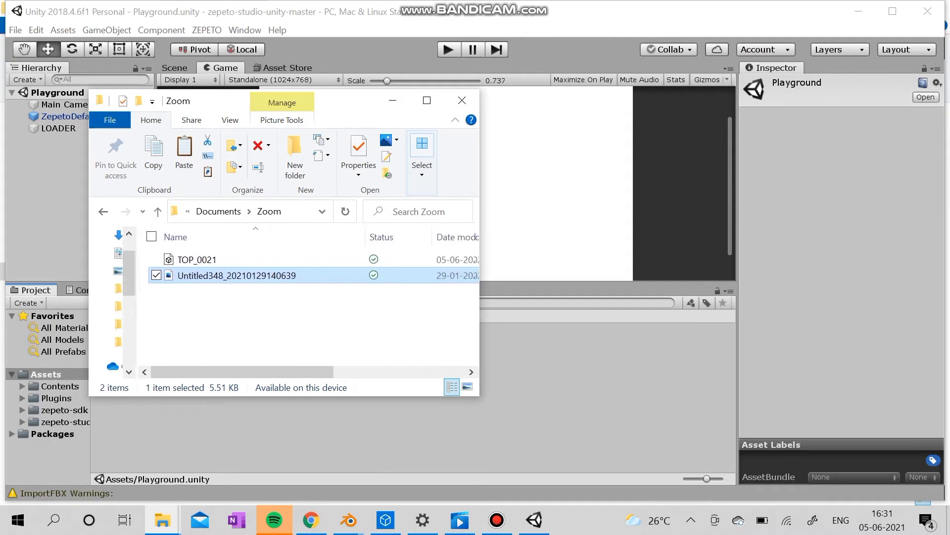
click(196, 259)
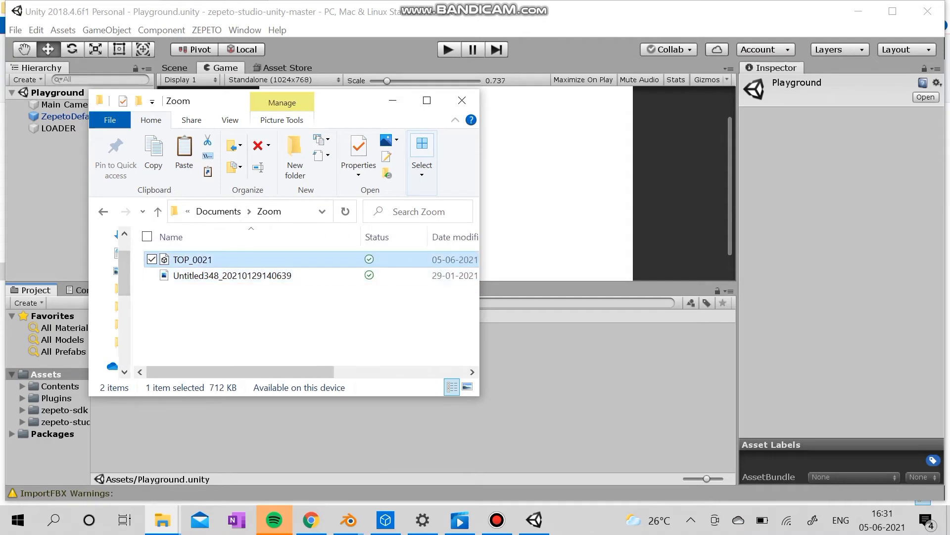
click(232, 275)
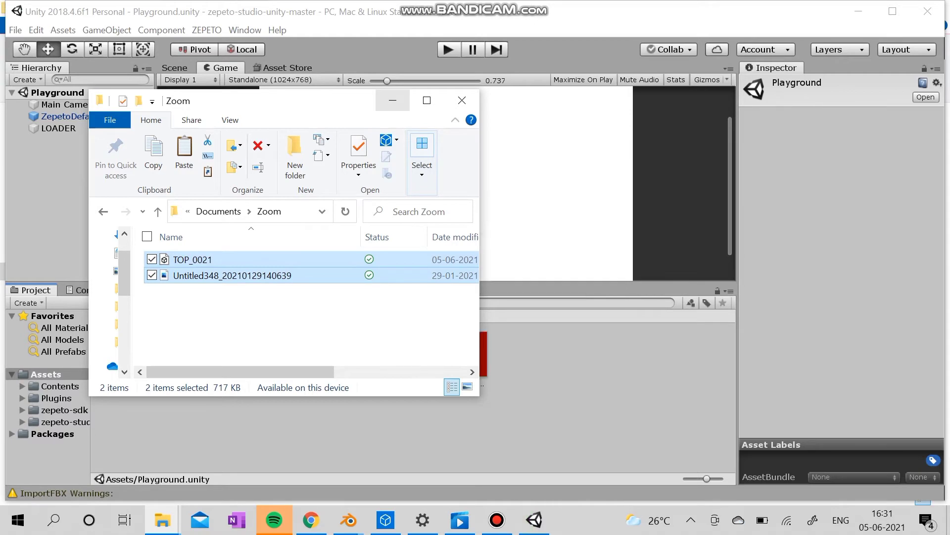
click(462, 100)
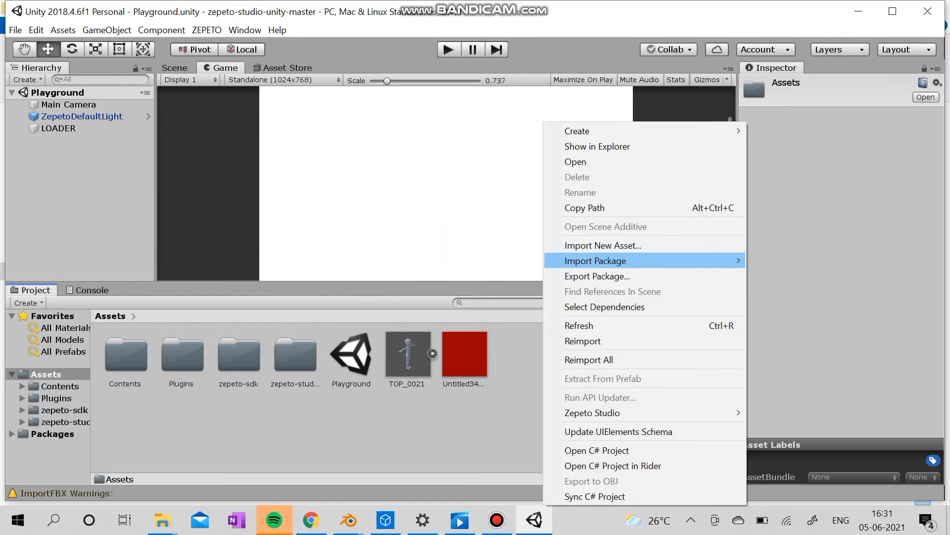
mouse_move(576, 131)
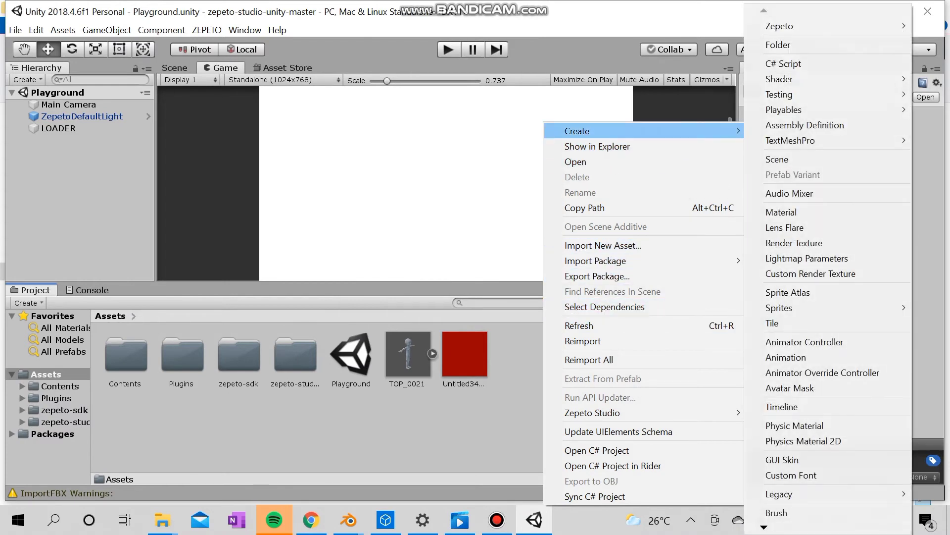
Create a new material with a red Albedo and rename it RED.
click(780, 212)
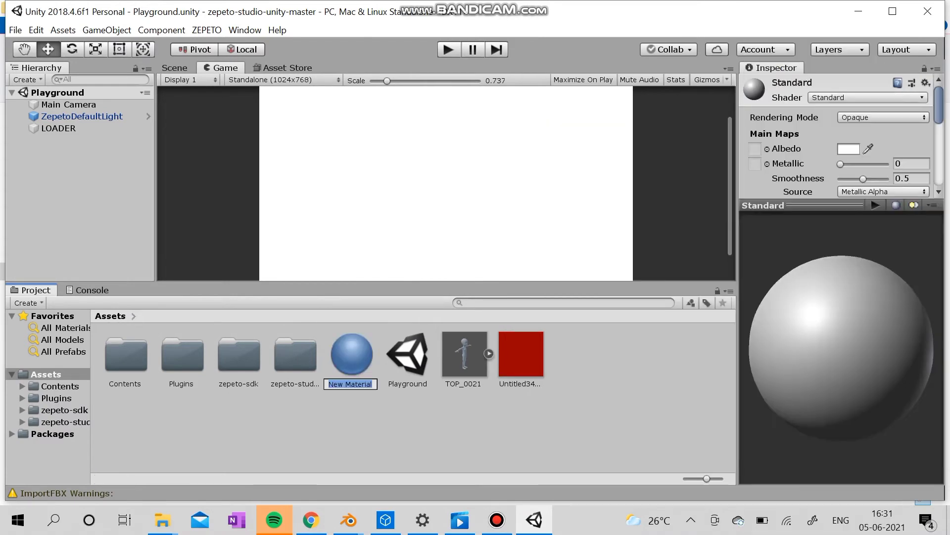
click(867, 97)
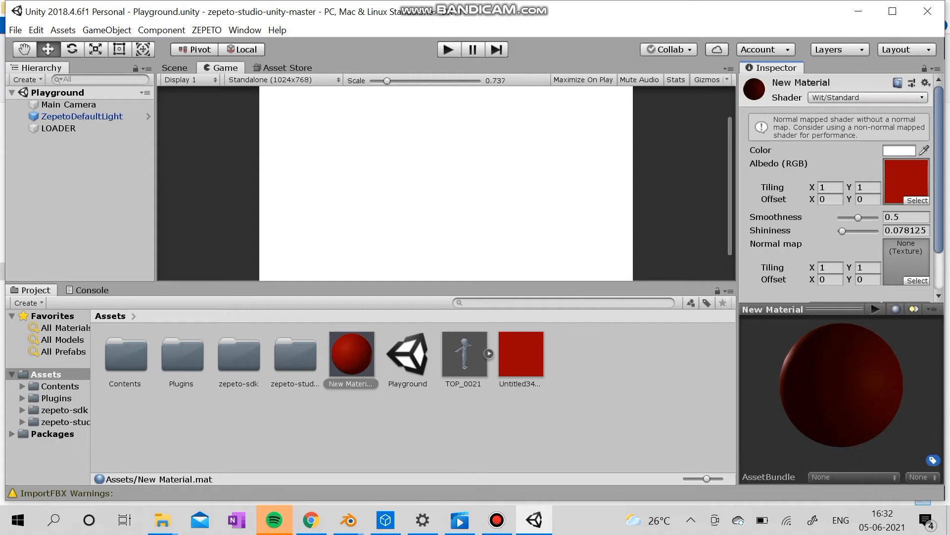
right_click(351, 354)
text(R)
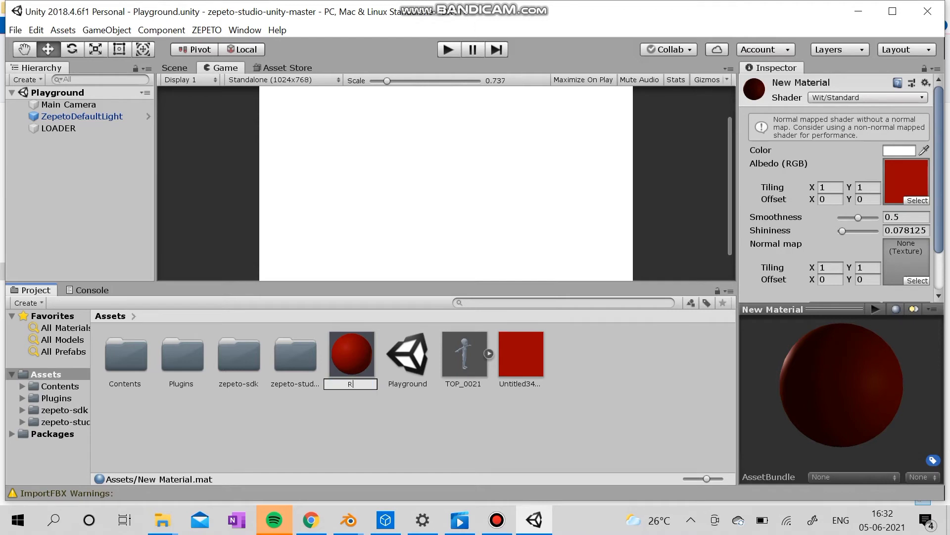
text(ED)
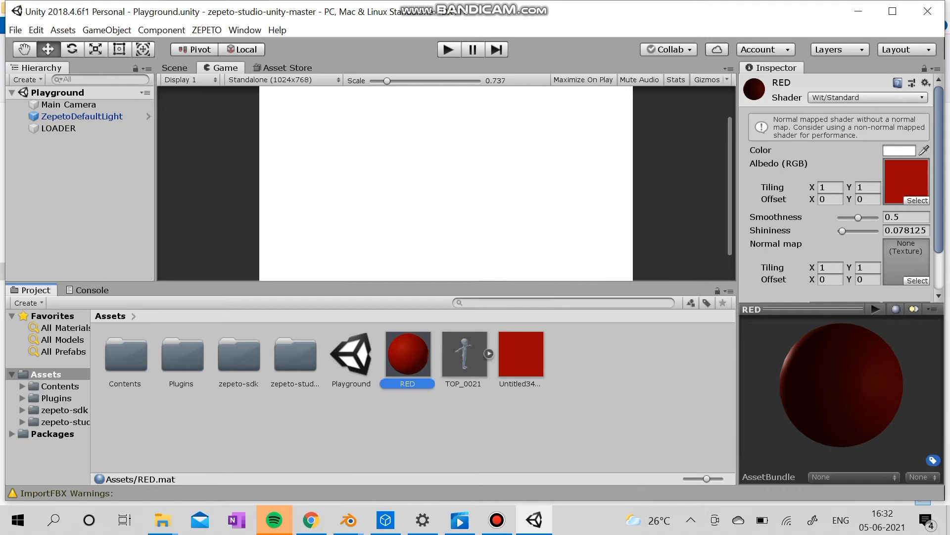
click(464, 354)
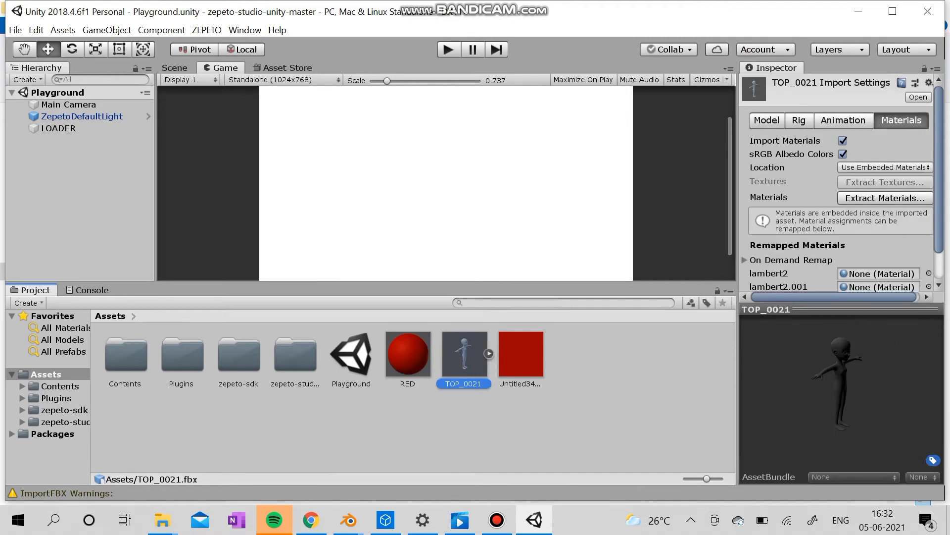
Assign the RED material to TOP_0021 and create a TOP_0021 prefab.
click(407, 354)
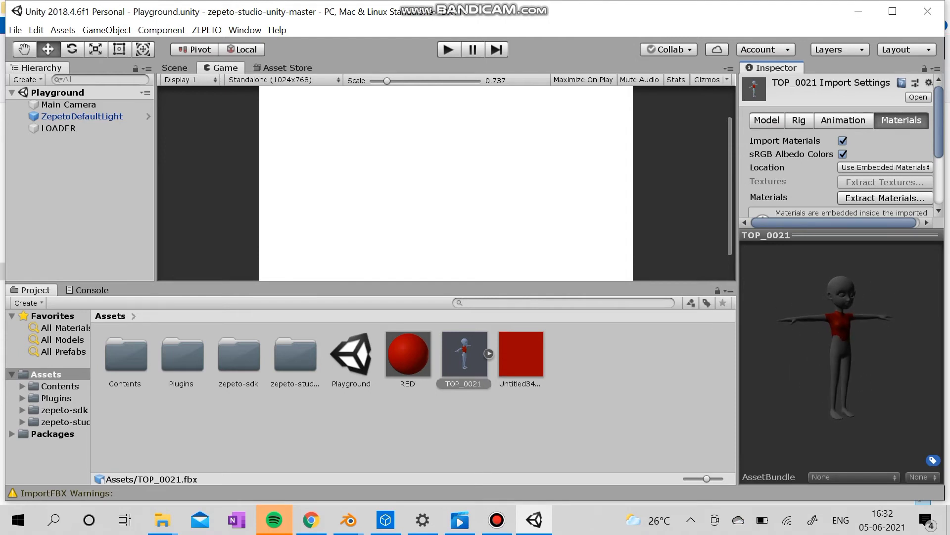
right_click(464, 353)
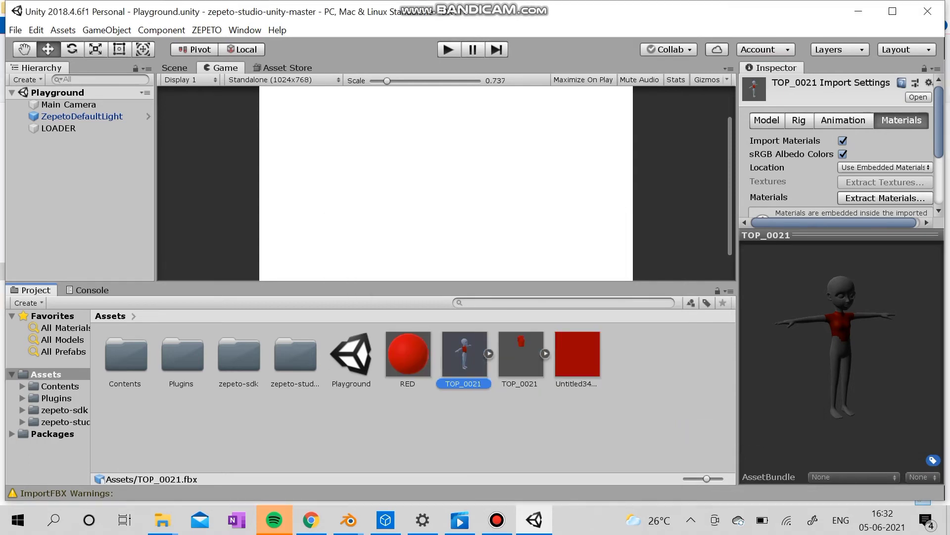
click(520, 353)
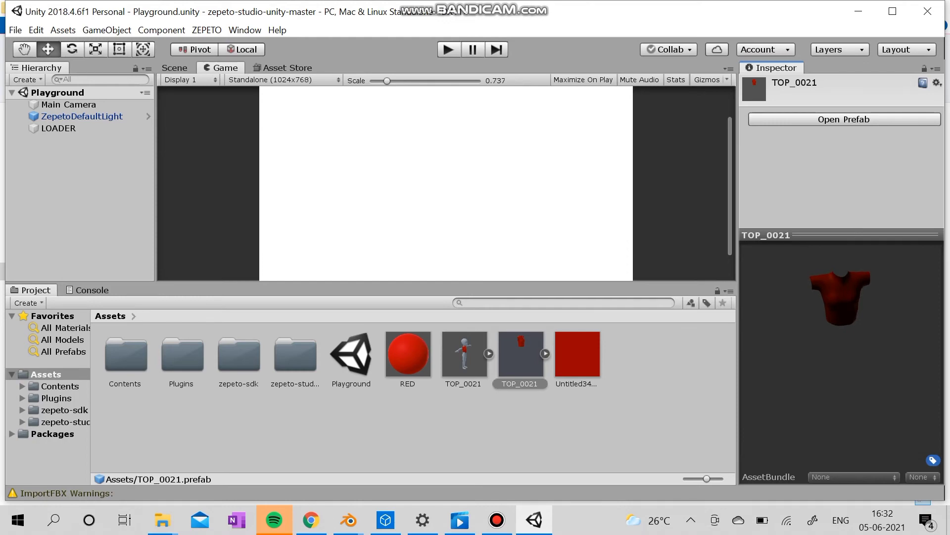
Play with LOADER selected, disable ClothesDress, and set ClothesTop to TOP_0021.
click(81, 116)
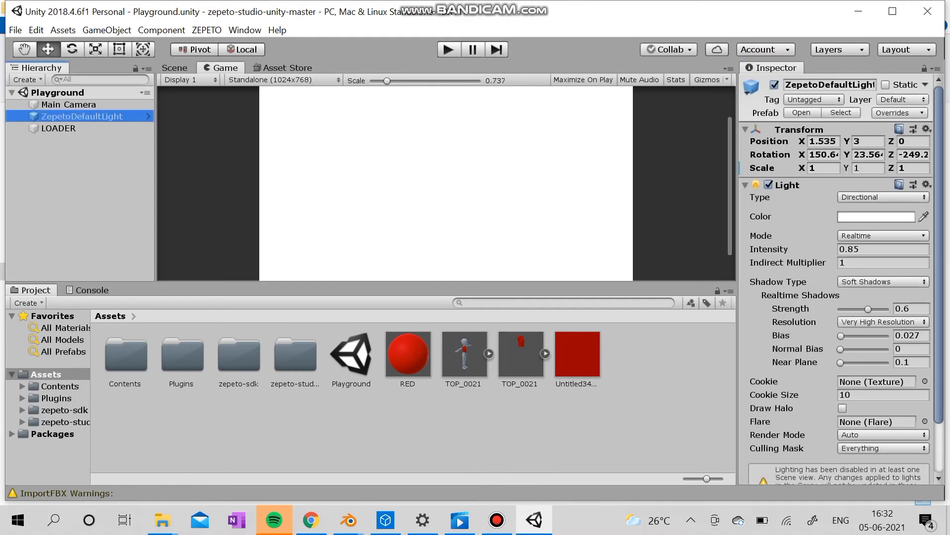
click(58, 128)
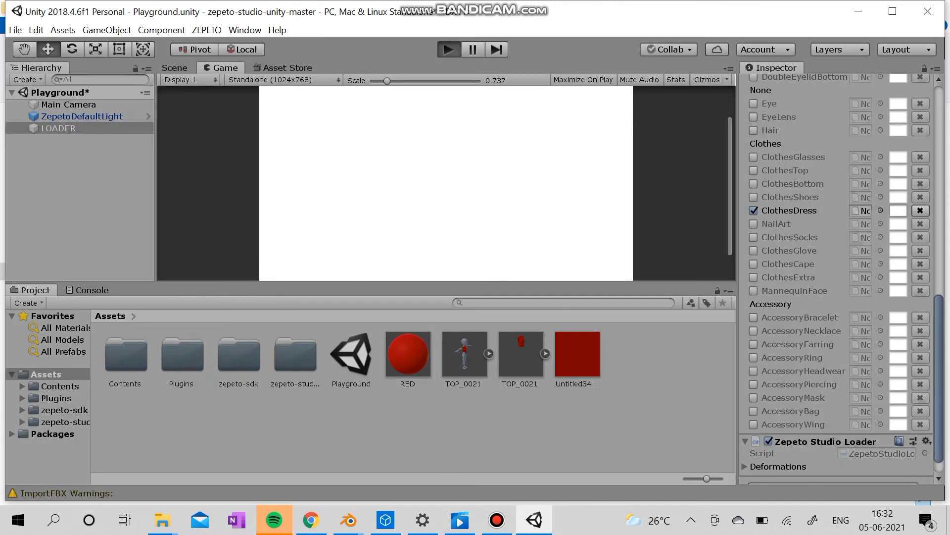
click(449, 49)
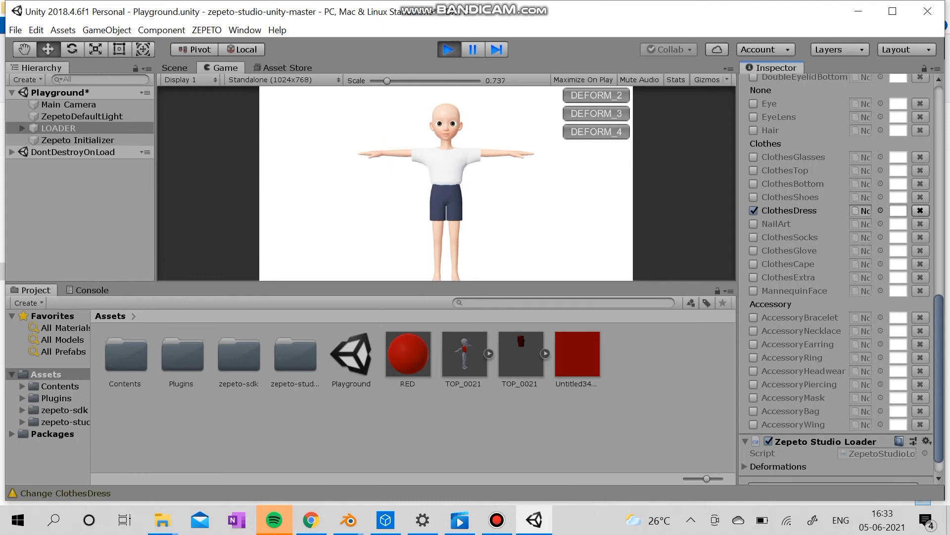
click(753, 210)
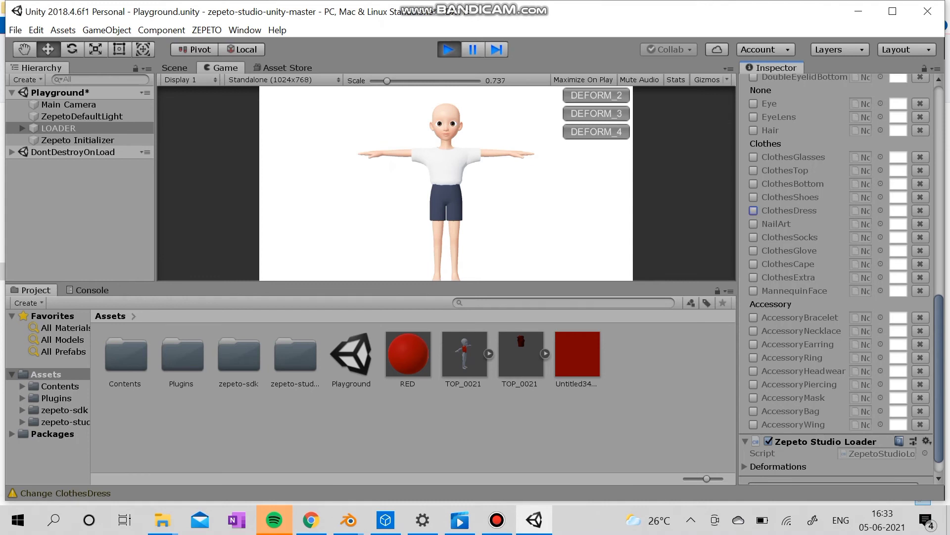
click(519, 353)
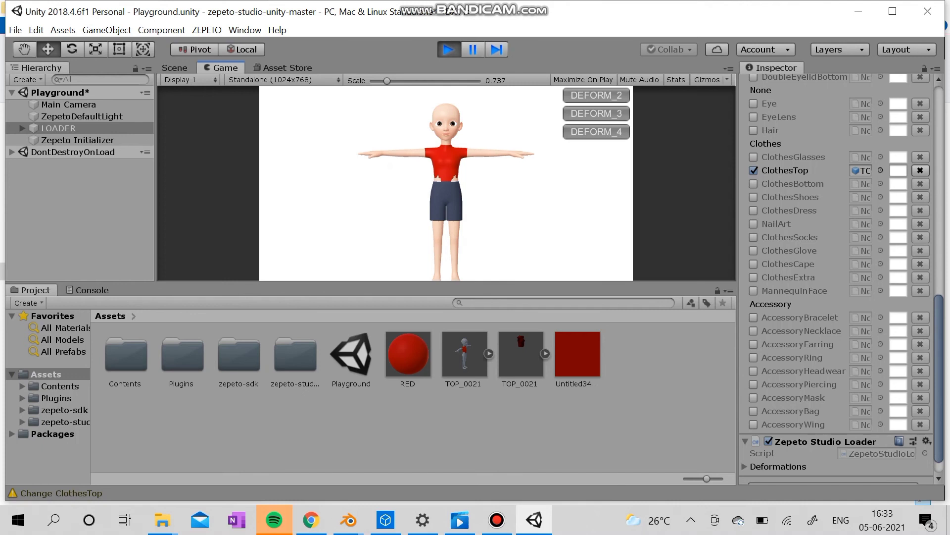
click(173, 68)
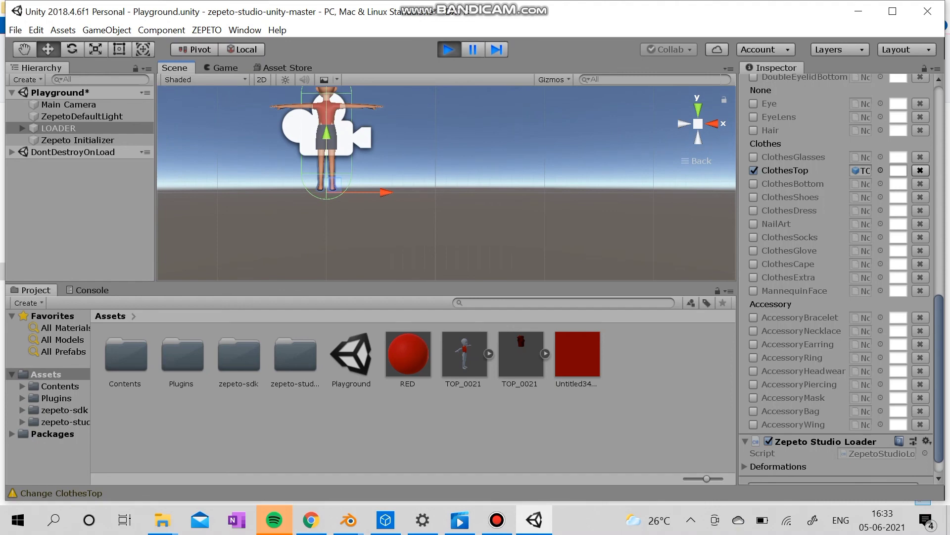
Export the TOP_0021 prefab as TOP_0021.zepeto, then close the opened folder window.
right_click(519, 354)
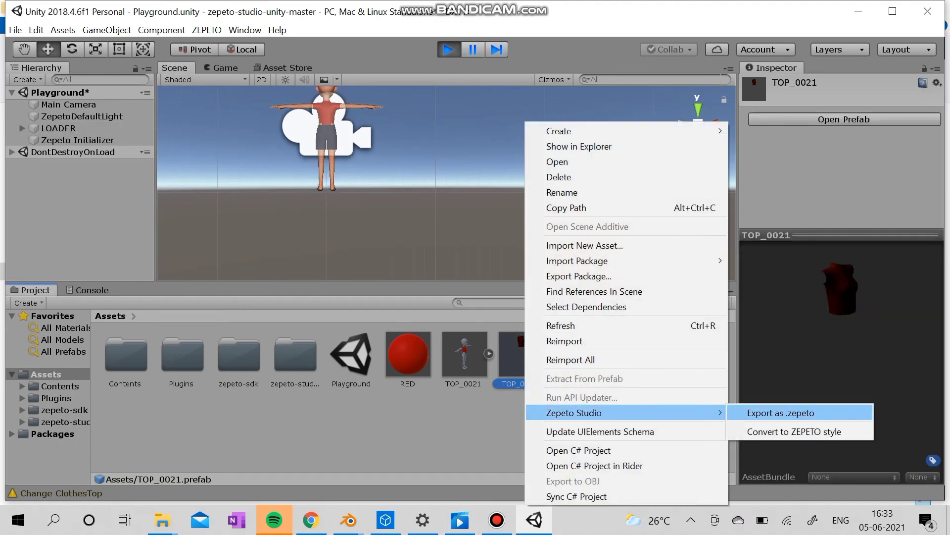
click(781, 413)
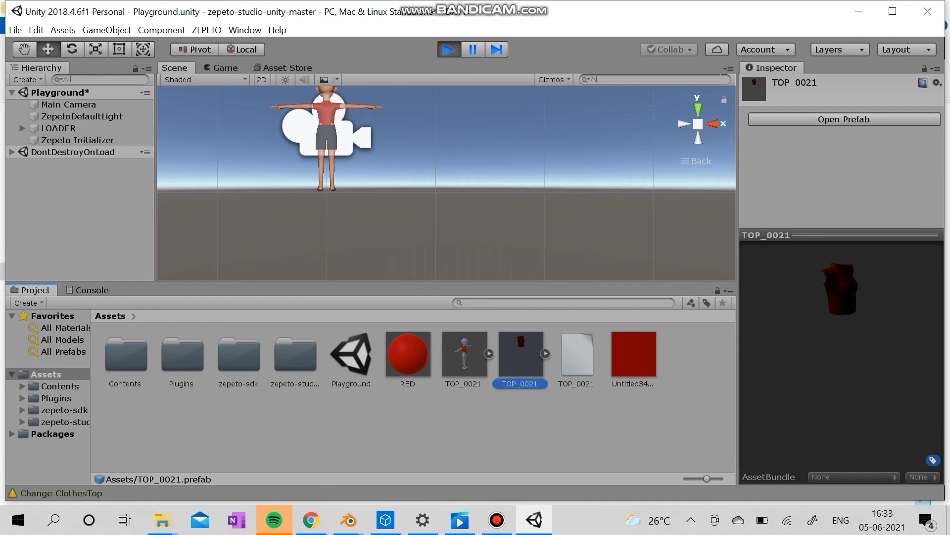
click(576, 354)
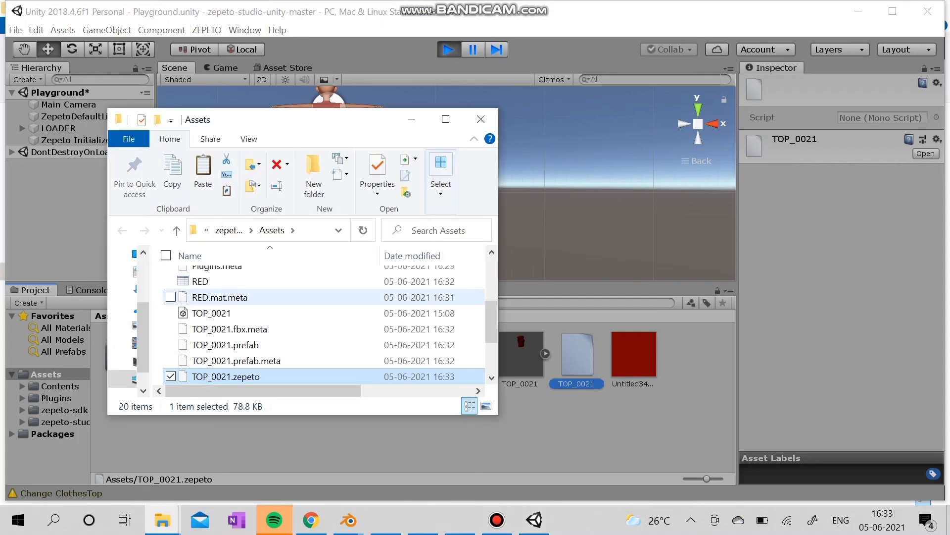
click(481, 118)
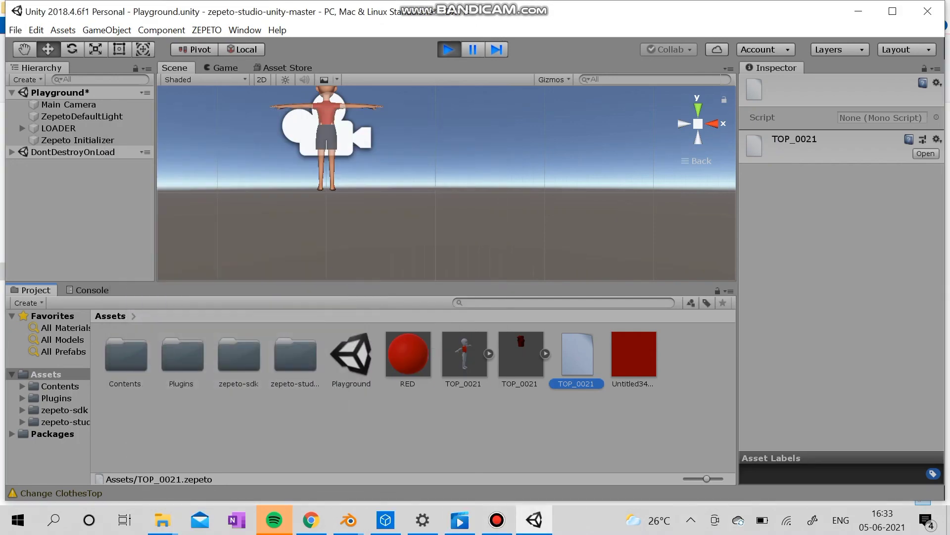